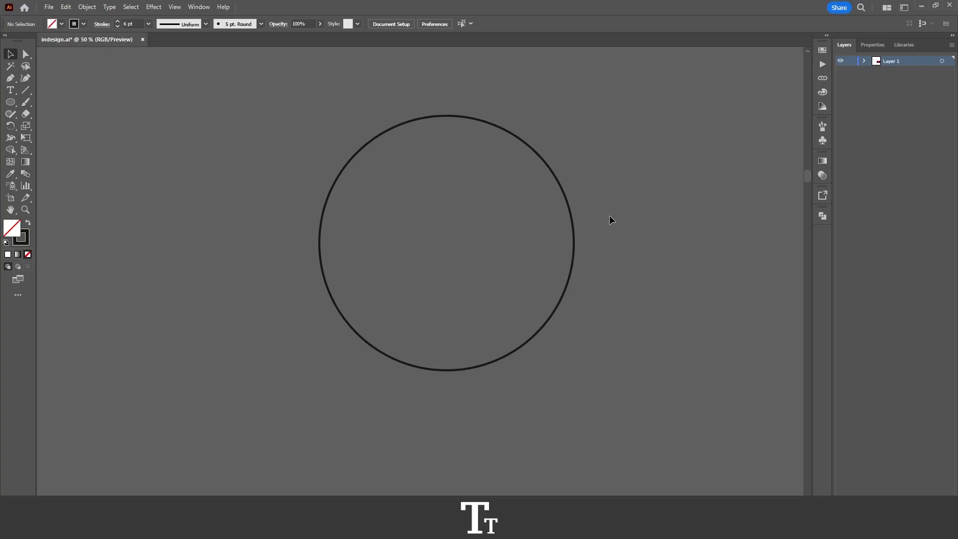
mouse_move(593, 199)
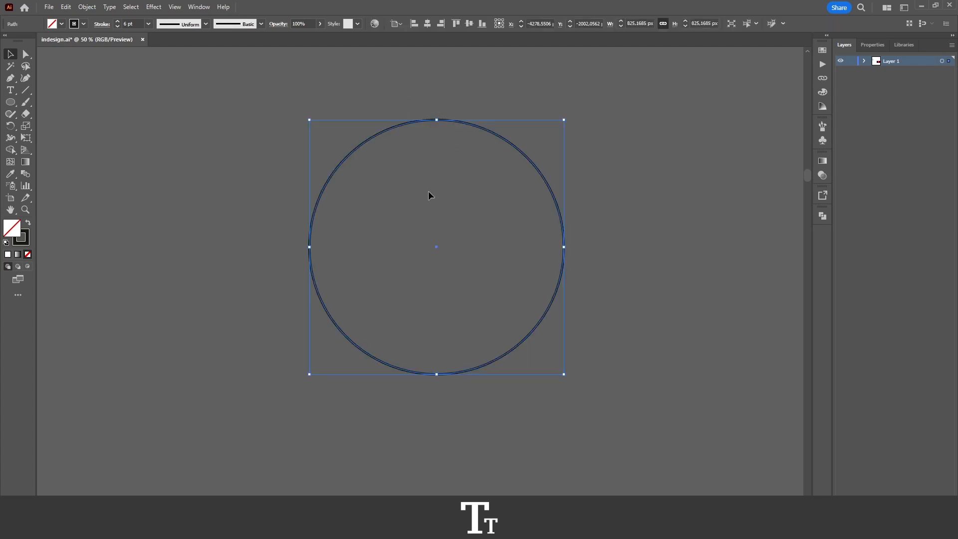
mouse_move(451, 147)
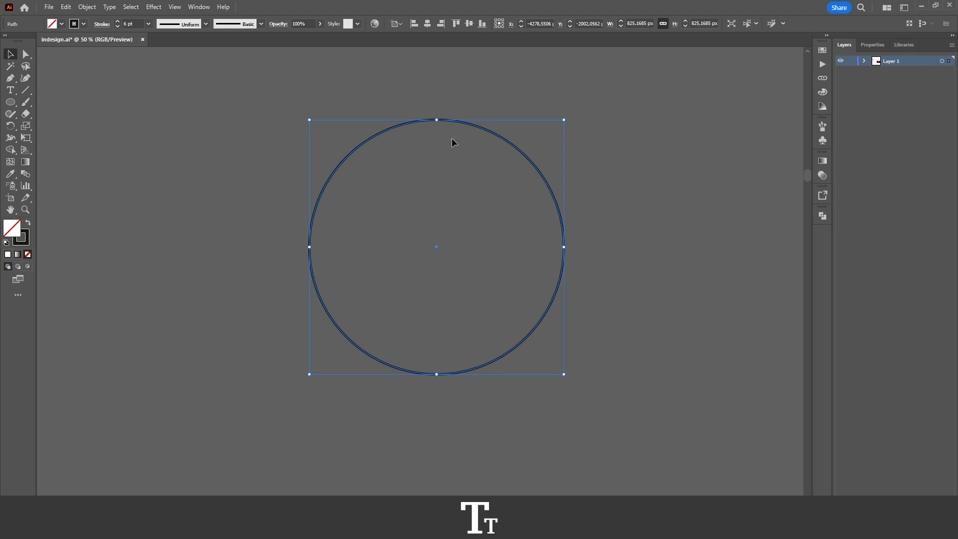
mouse_move(450, 164)
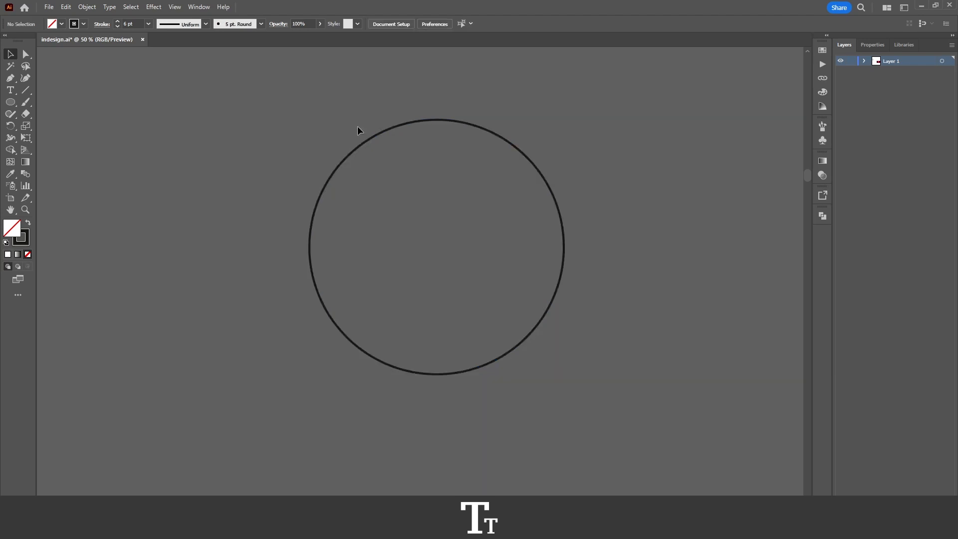
Select the black-stroked, unfilled circle on the artboard
click(368, 144)
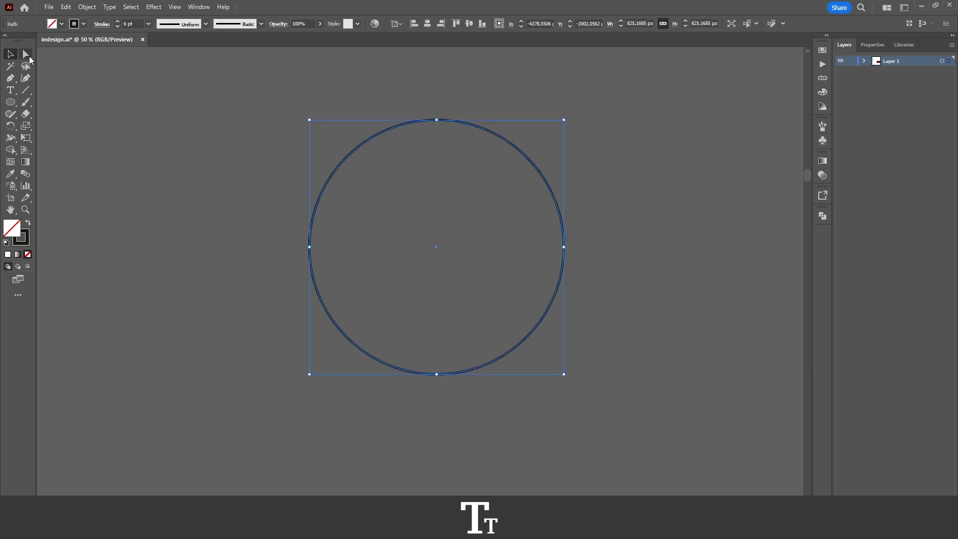
Switch to the Direct Selection Tool to expose the circle's four anchor points
click(25, 54)
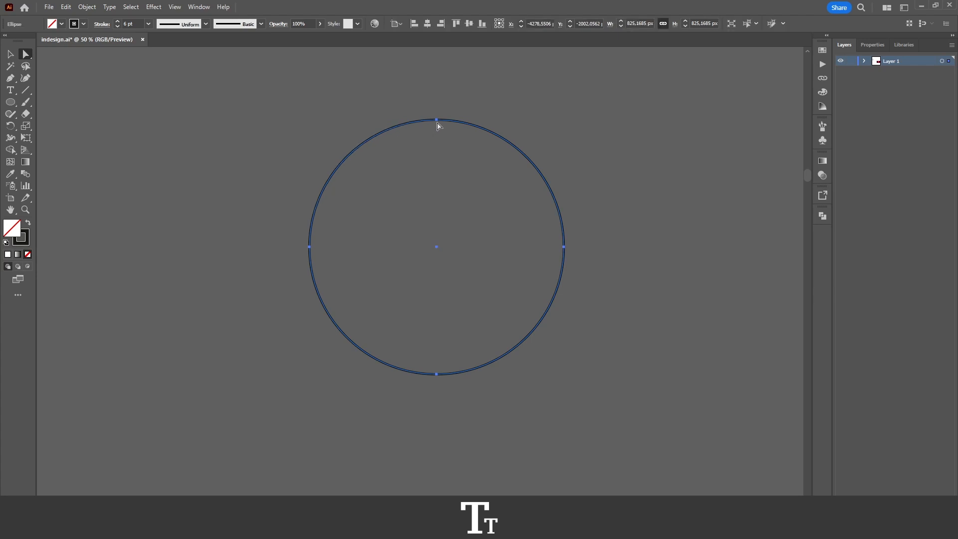
mouse_move(565, 258)
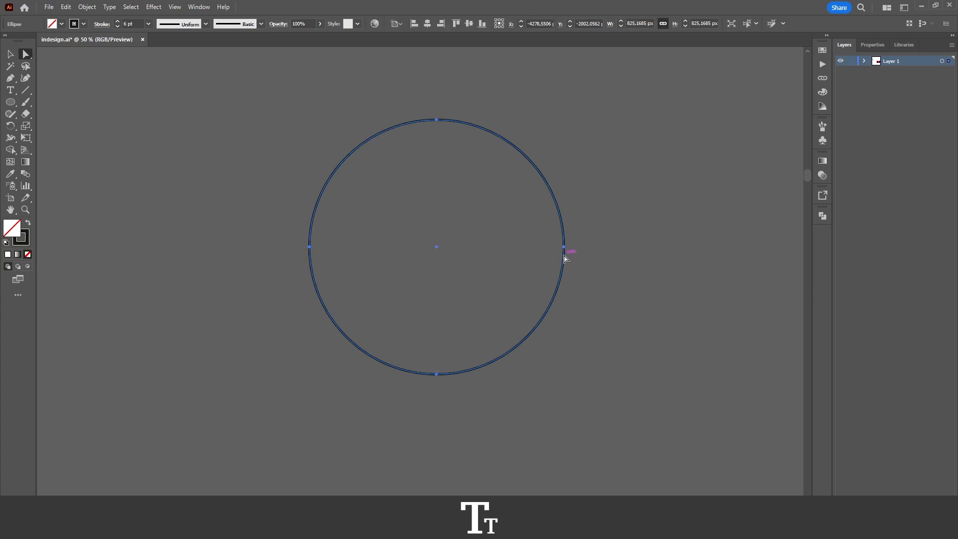
mouse_move(435, 130)
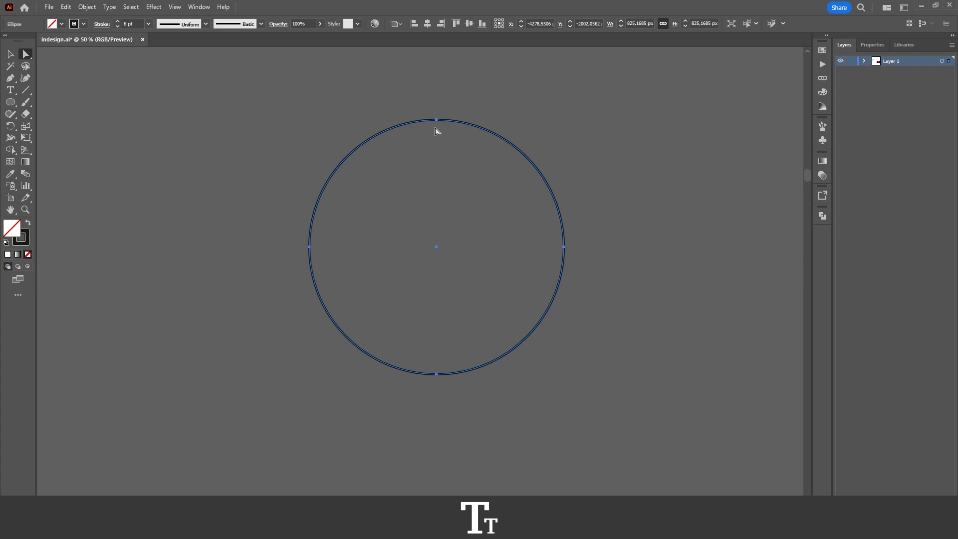
mouse_move(419, 131)
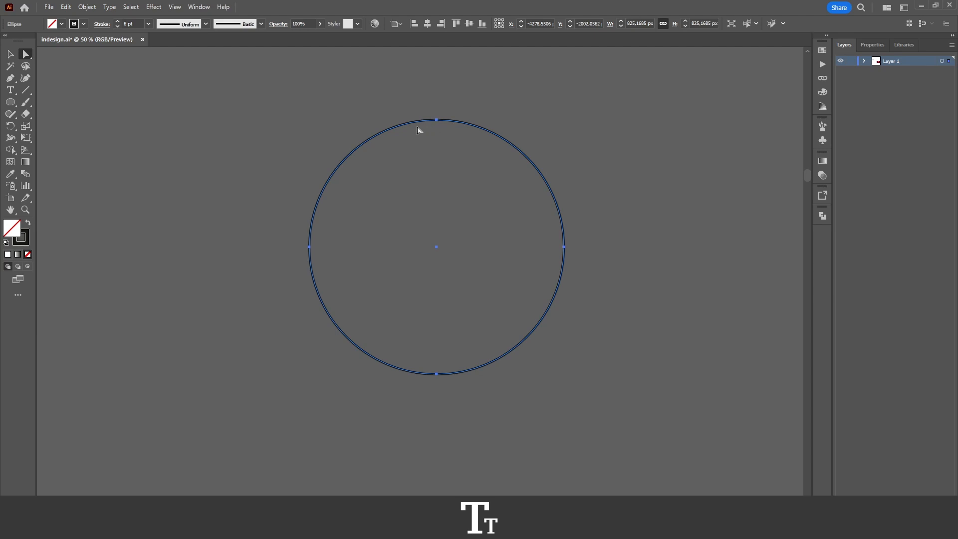
mouse_move(10, 102)
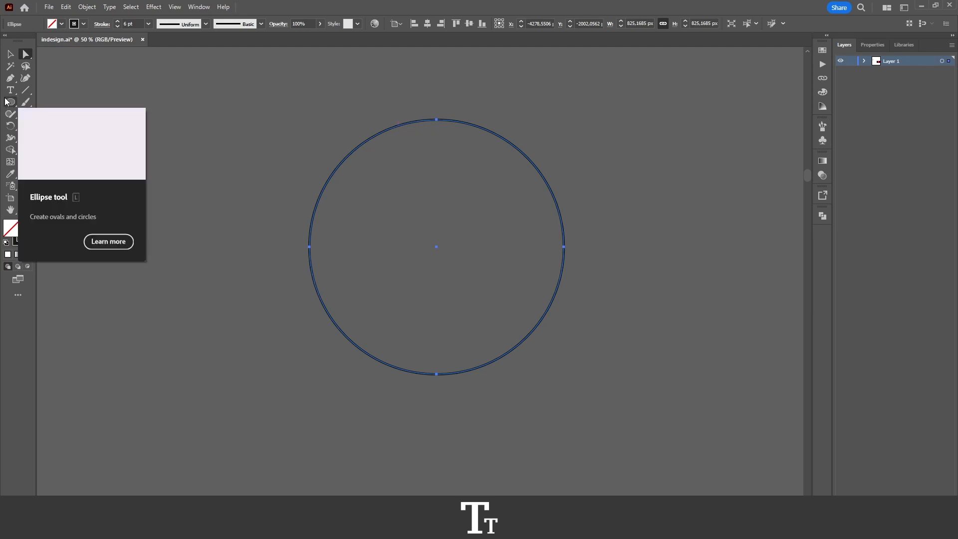
mouse_move(10, 78)
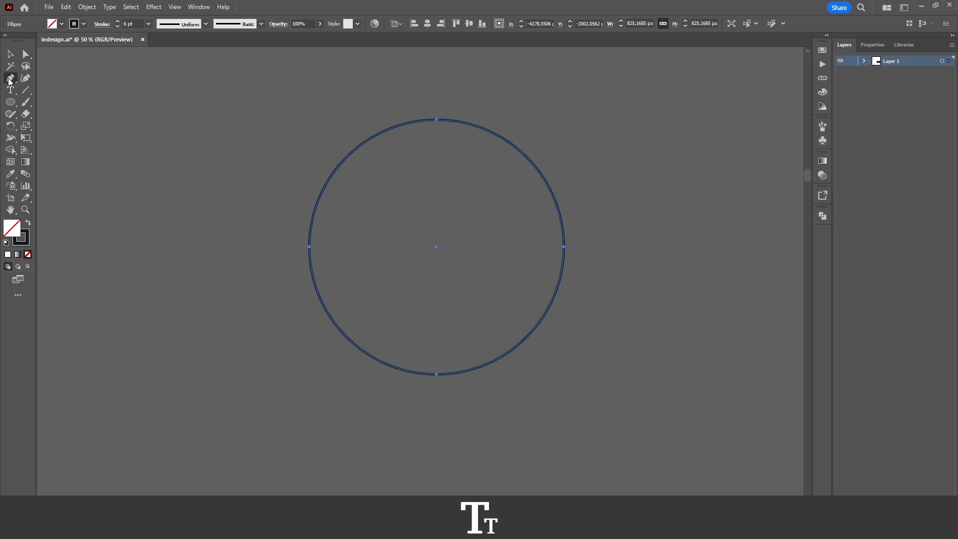
mouse_move(54, 101)
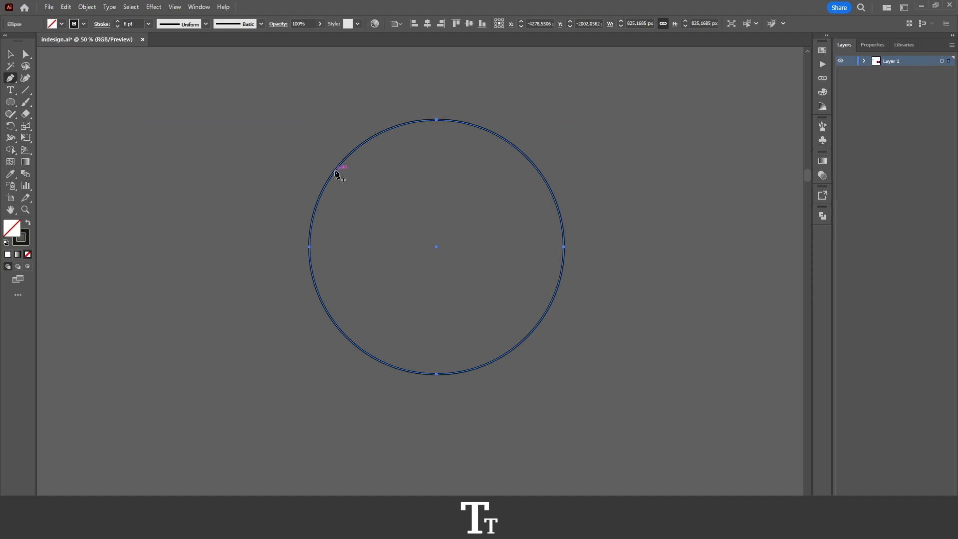
mouse_move(340, 172)
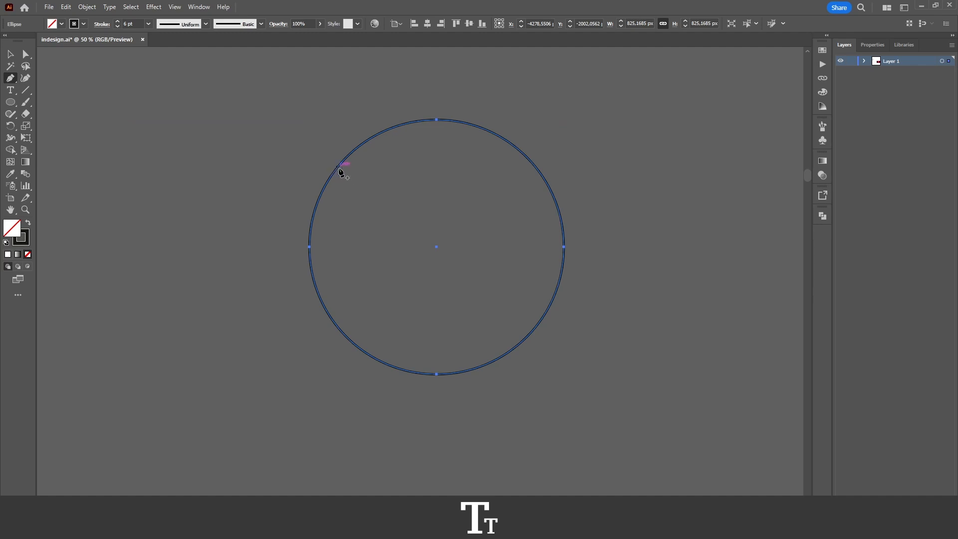
Add an anchor point on the upper-left arc and drag the top edge to flatten it
click(468, 208)
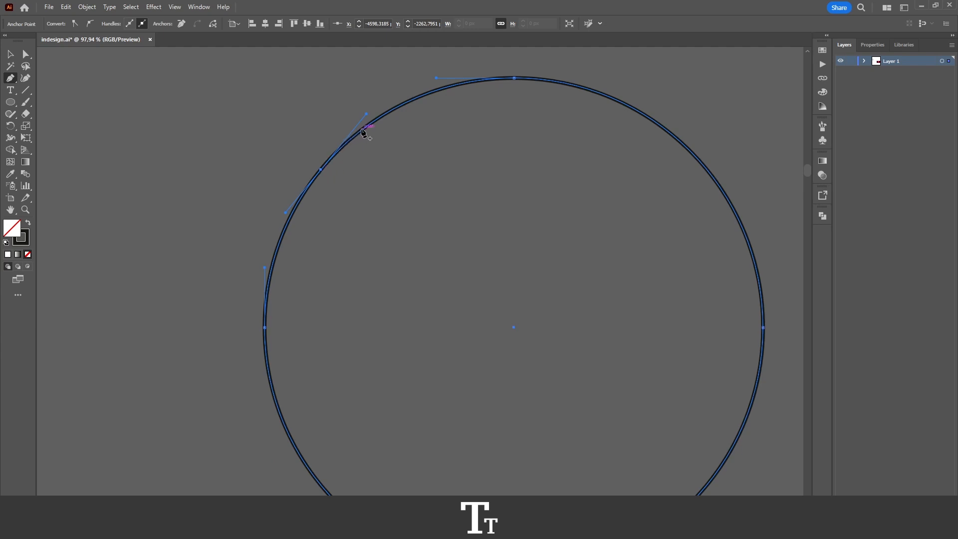
drag(366, 115, 457, 79)
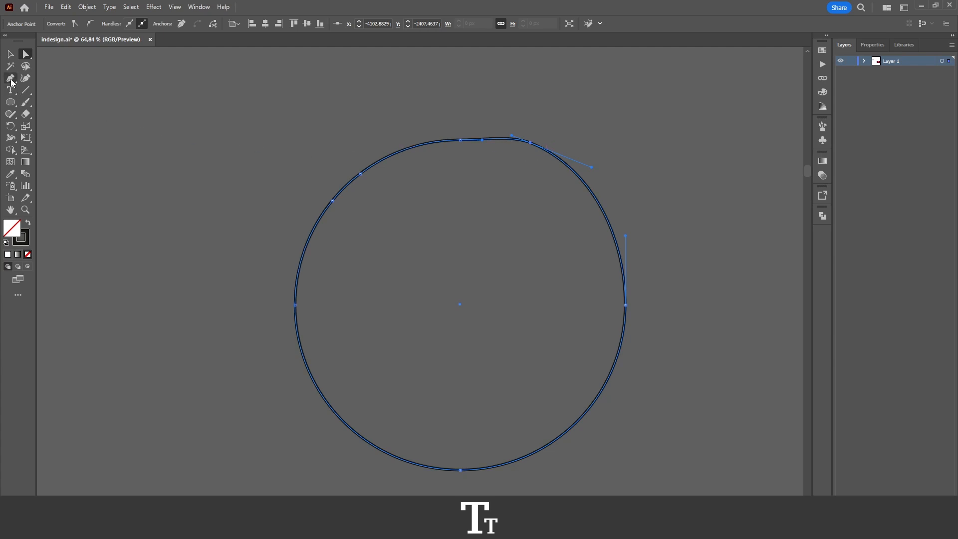
mouse_move(444, 109)
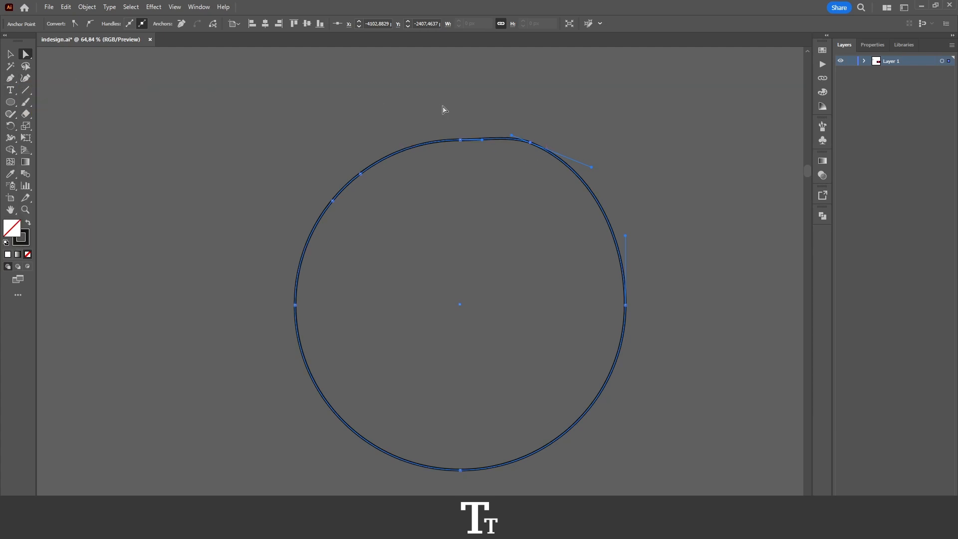